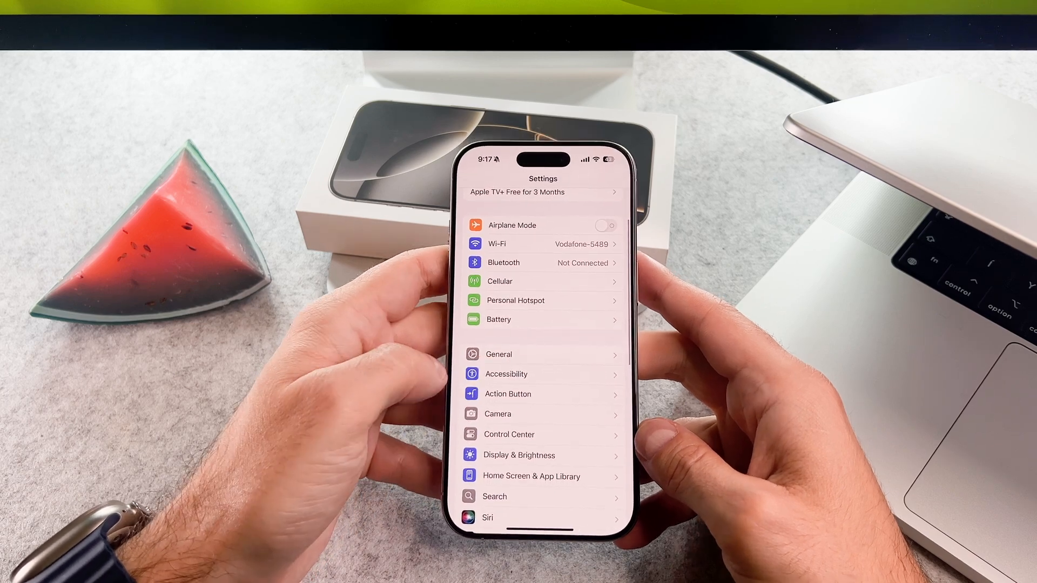
Go into Accessibility and reach the Touch settings page.
{"action": "left_click", "coordinate": [506, 374]}
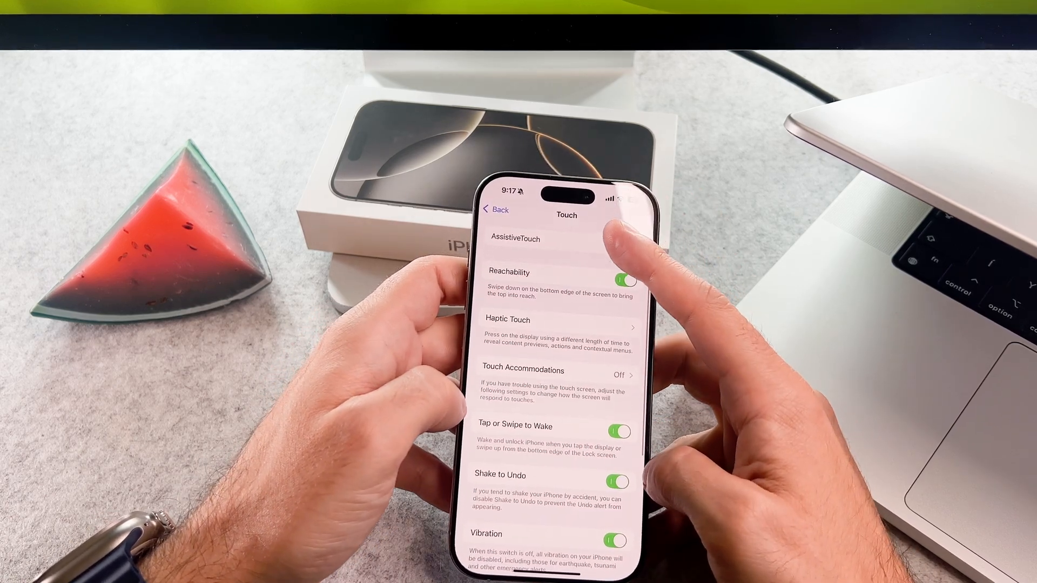
Enter the AssistiveTouch page, where the AssistiveTouch toggle is on.
{"action": "left_click", "coordinate": [515, 239]}
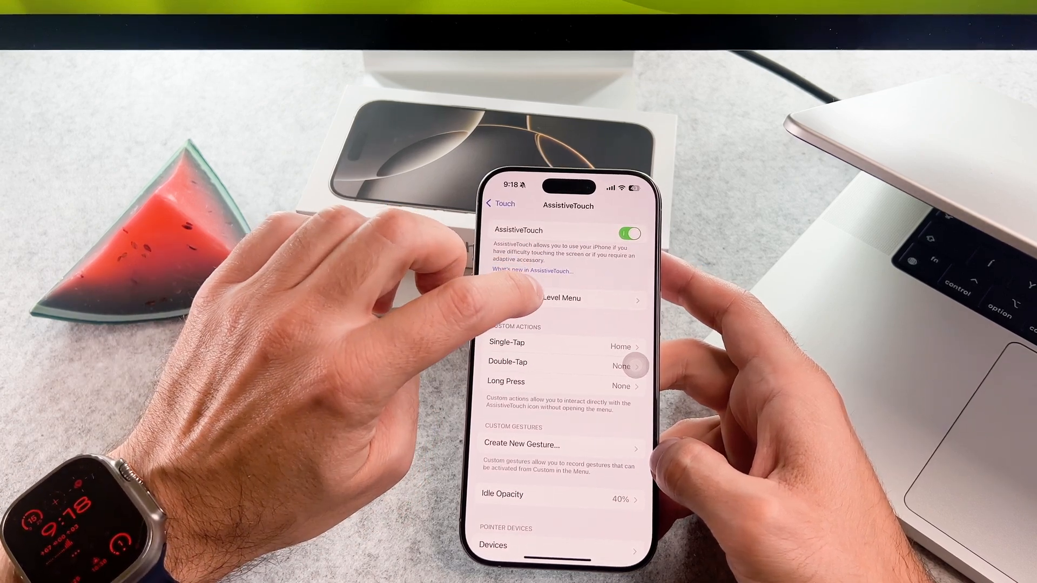
Set the AssistiveTouch Single-Tap custom action to Home.
{"action": "left_click", "coordinate": [558, 298]}
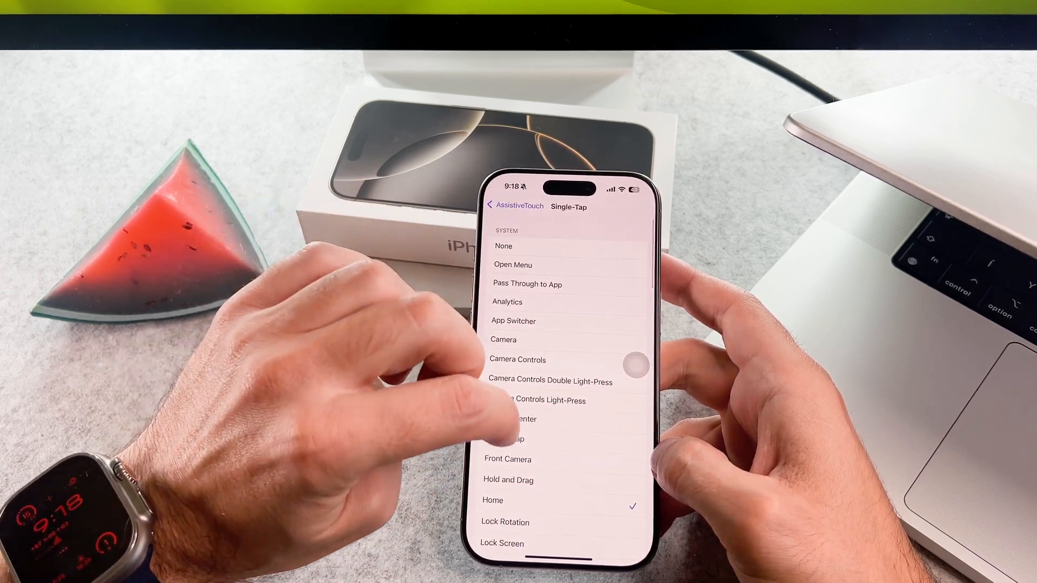
{"action": "scroll", "scroll_direction": "down", "scroll_amount": 3}
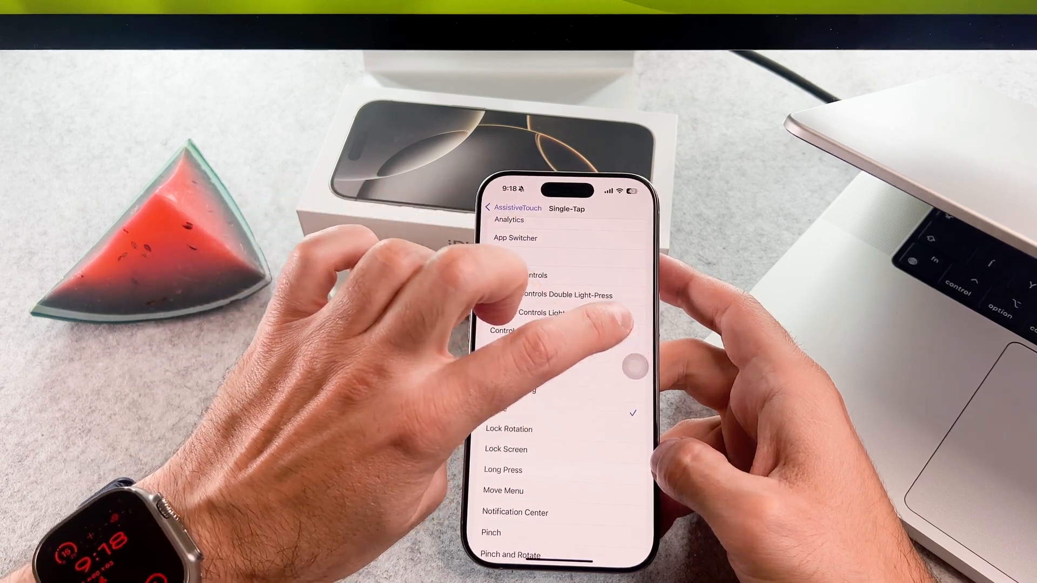
{"action": "left_click", "coordinate": [515, 208]}
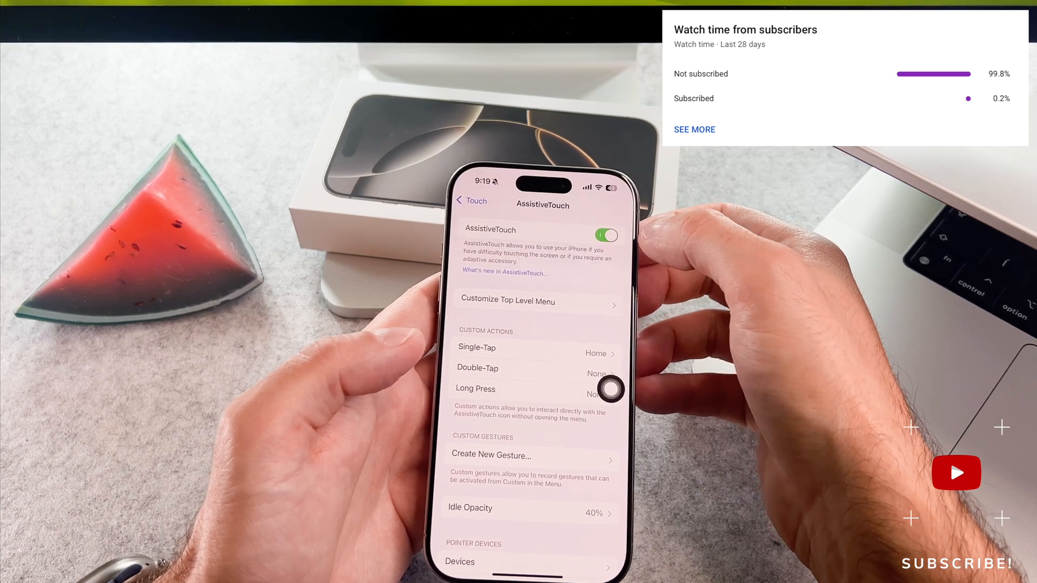
Switch the AssistiveTouch toggle off, removing the floating button.
{"action": "left_click", "coordinate": [606, 235]}
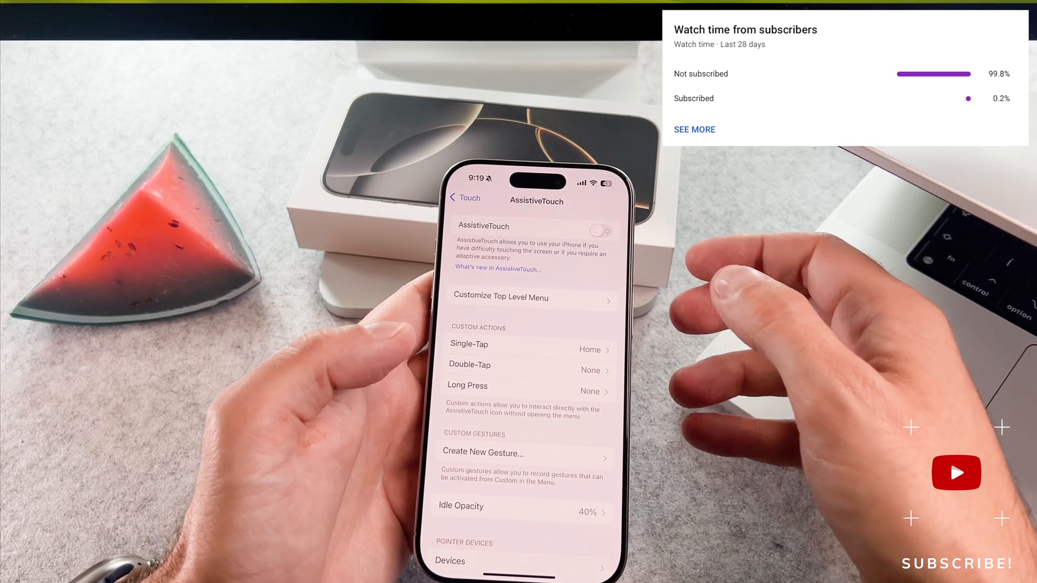